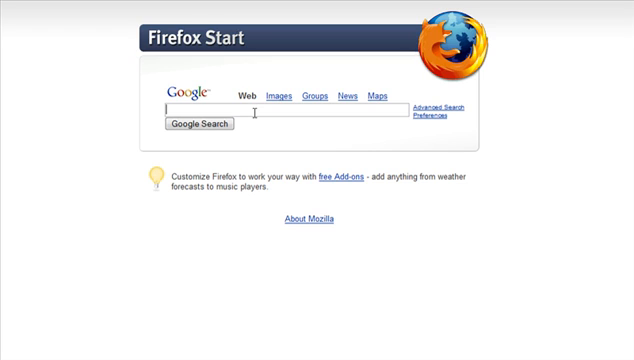
Run a Google search for 'wordpress themes' in Firefox.
type("wordpress themes")
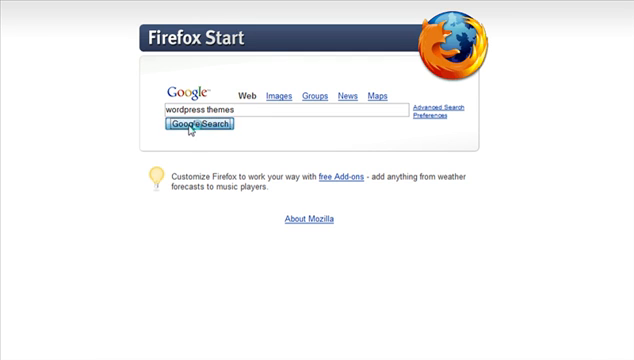
left_click(190, 124)
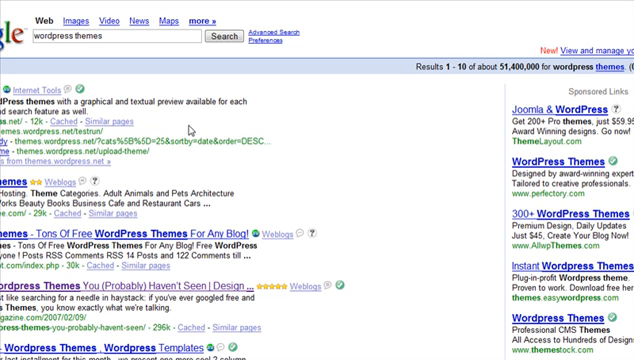
mouse_move(192, 131)
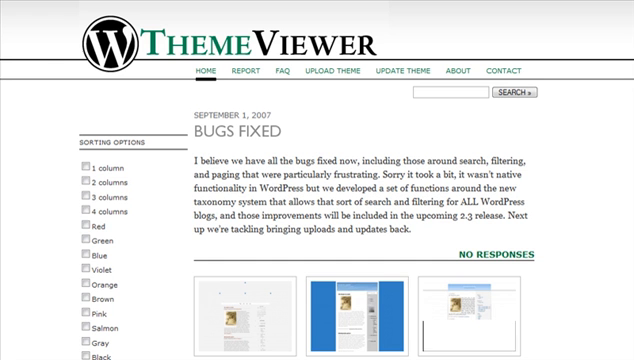
Scroll down through the Theme Viewer gallery of three-column themes.
scroll("down", 3)
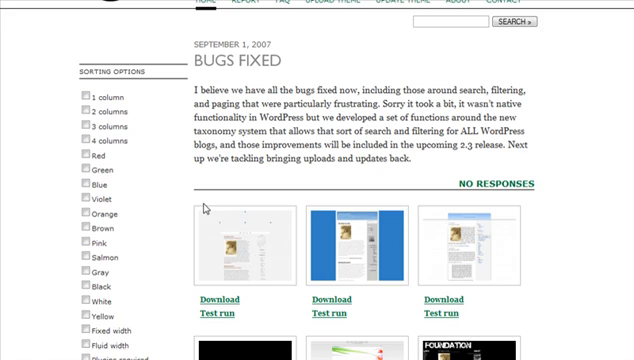
scroll("down", 3)
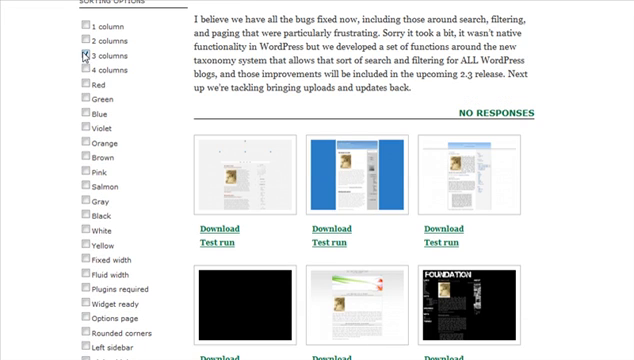
scroll("down", 3)
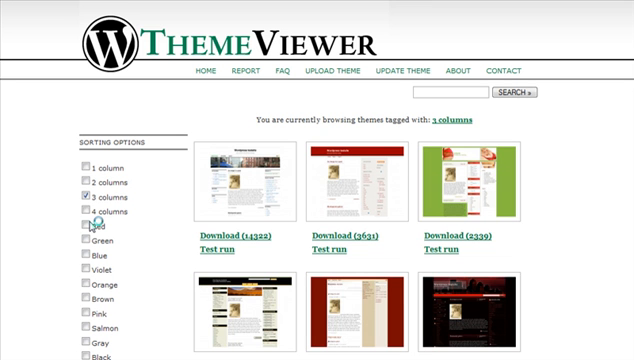
scroll("down", 3)
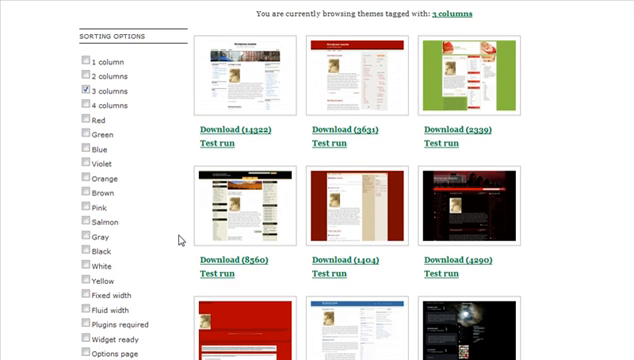
scroll("down", 3)
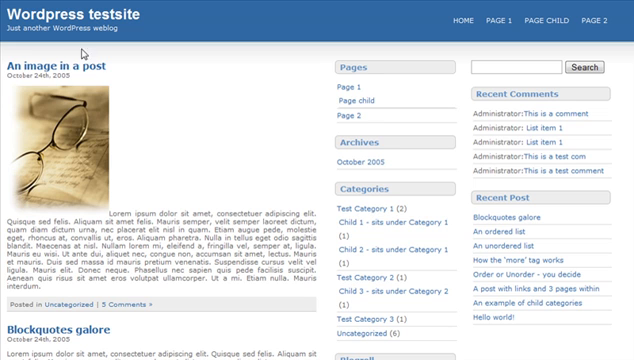
mouse_move(83, 53)
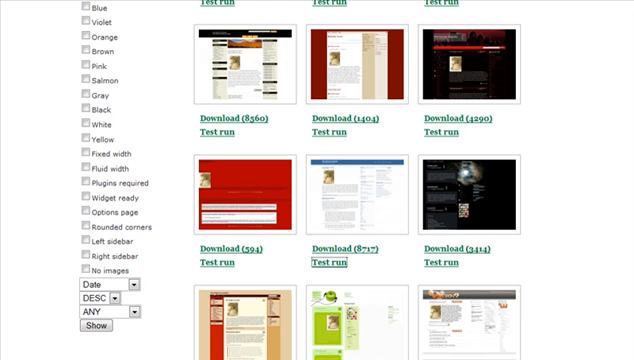
mouse_move(338, 247)
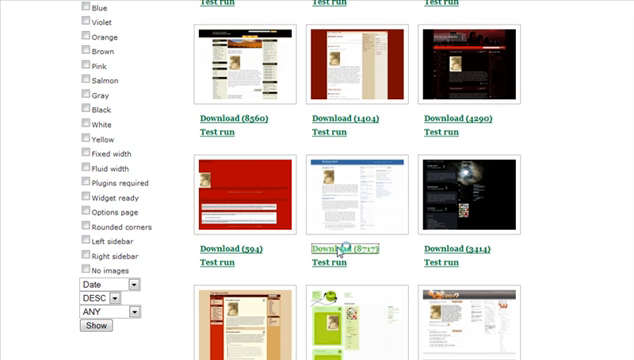
Download the blue big-blue-01 theme and extract its files to the desktop.
left_click(330, 251)
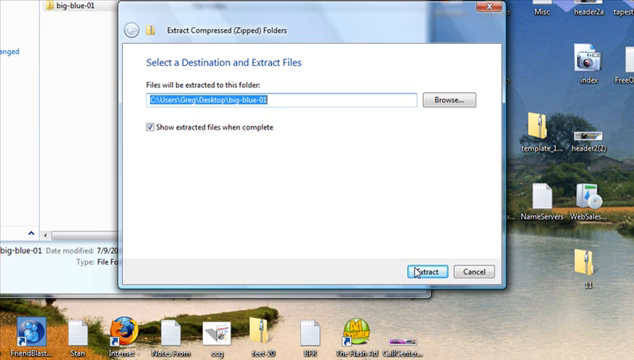
left_click(420, 271)
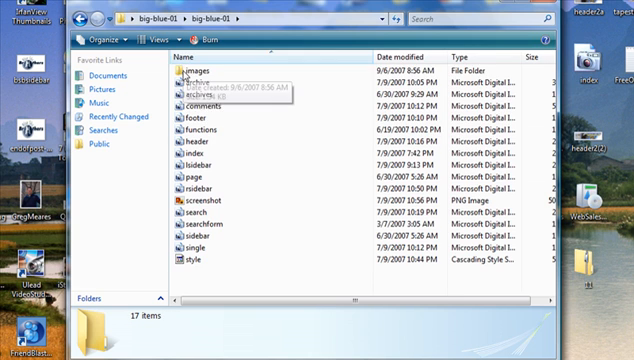
Launch FileZilla and bring up the Site Manager's saved FTP sites.
left_click(190, 73)
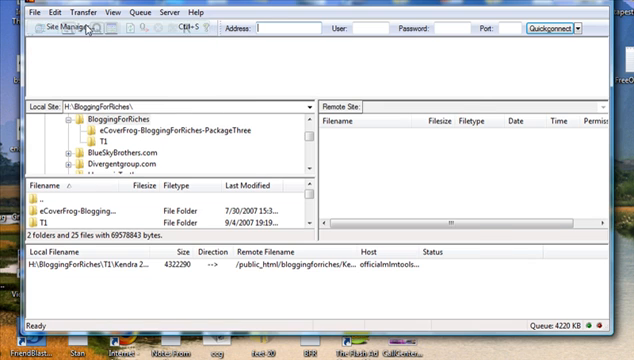
left_click(48, 37)
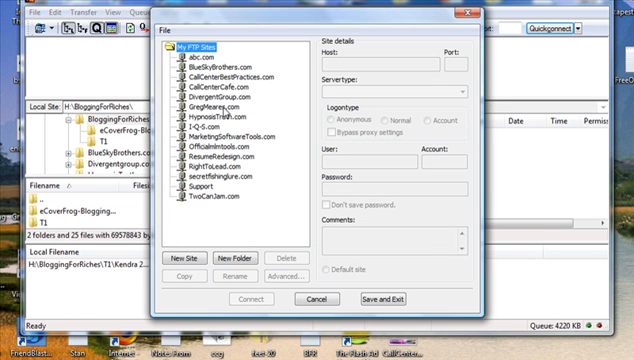
mouse_move(227, 127)
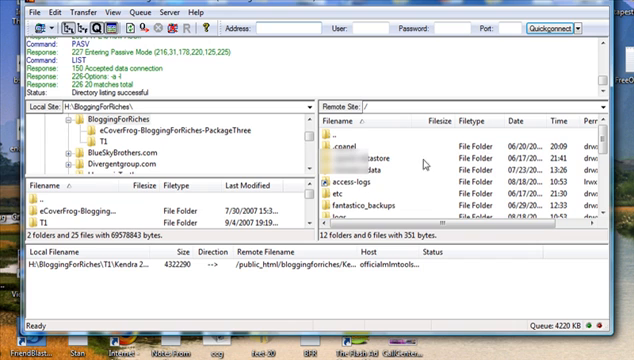
Scroll the server folder list and open the wp-content folder.
scroll("down", 3)
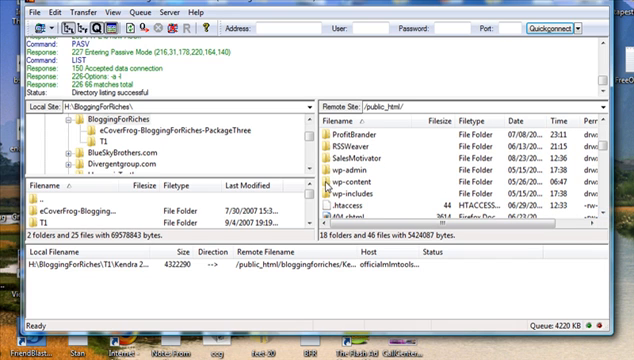
left_click(350, 191)
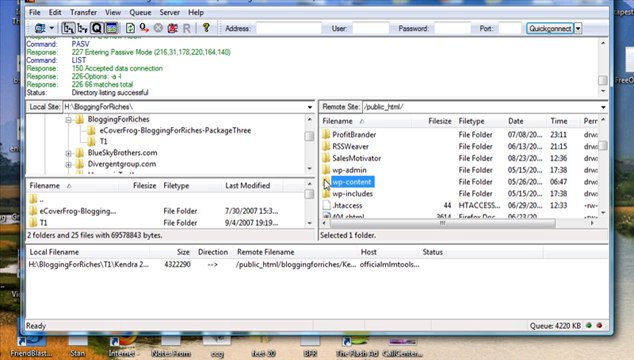
double_click(360, 184)
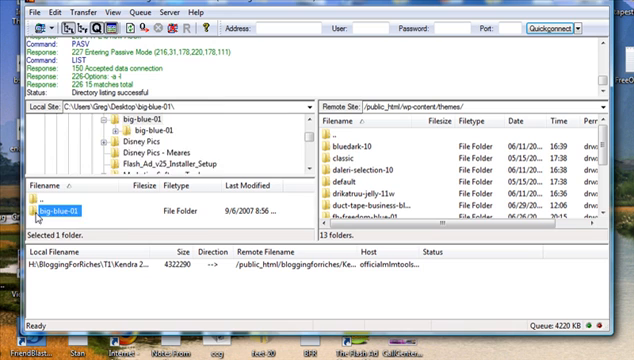
View the inner big-blue-01 folder's theme files locally, then return to its parent folder.
double_click(63, 211)
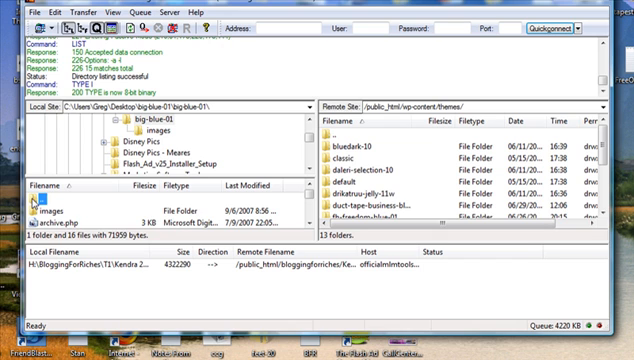
double_click(60, 202)
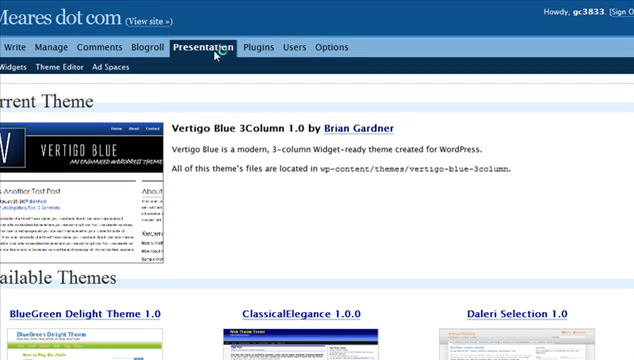
mouse_move(218, 56)
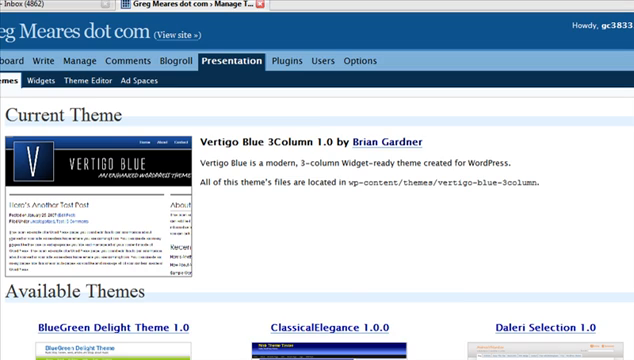
scroll("down", 3)
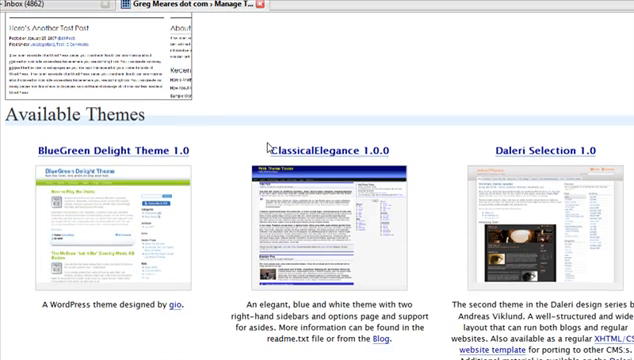
scroll("down", 3)
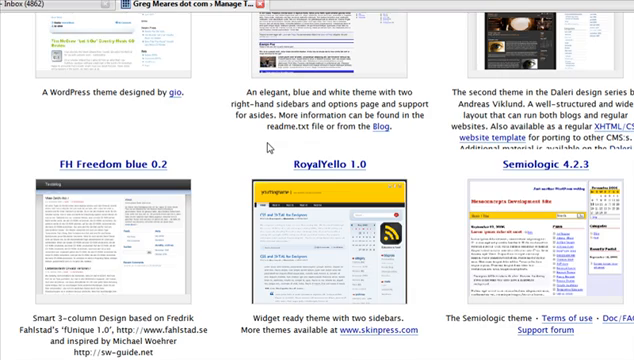
scroll("down", 3)
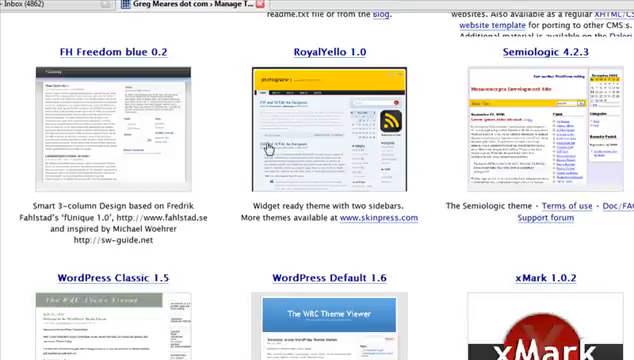
scroll("up", 3)
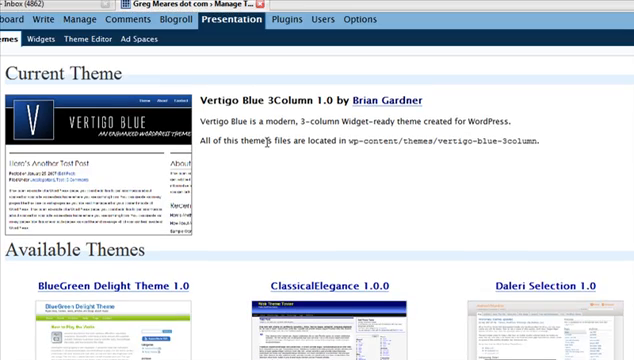
scroll("down", 3)
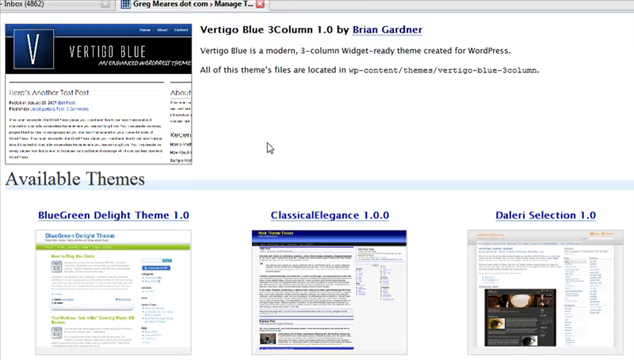
scroll("down", 3)
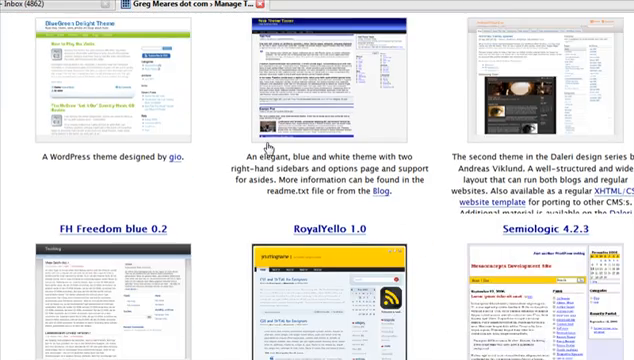
scroll("down", 3)
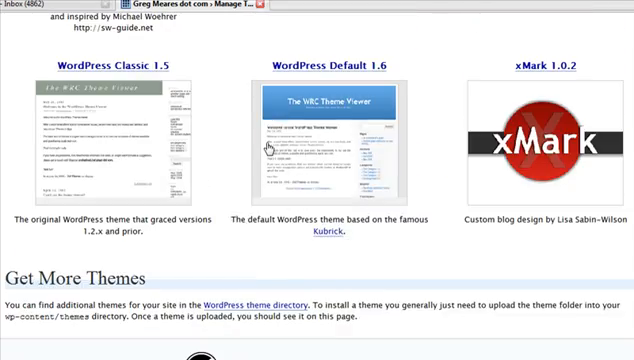
scroll("down", 3)
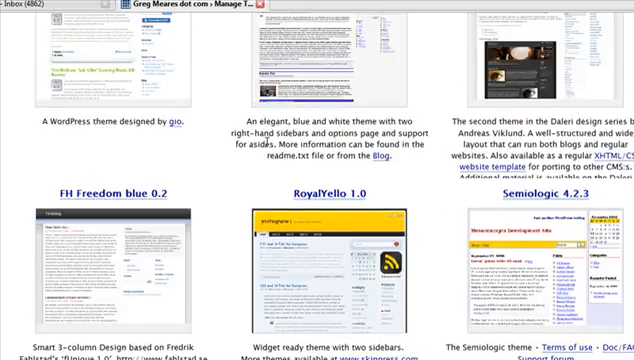
scroll("up", 3)
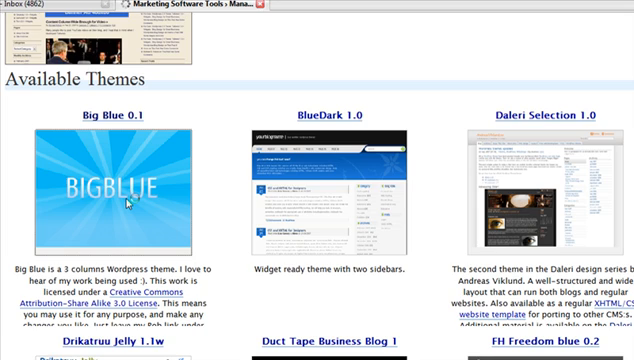
Preview Big Blue 0.1 on the Marketing Software Tools blog.
left_click(113, 185)
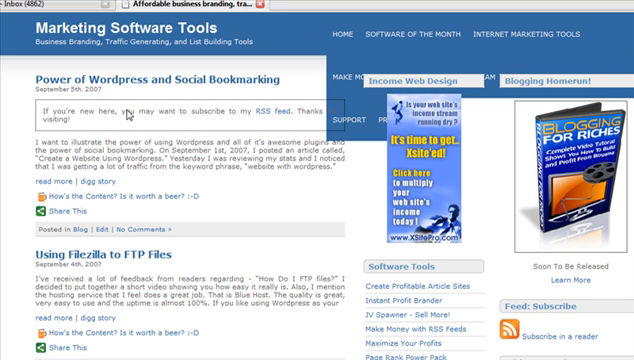
mouse_move(165, 249)
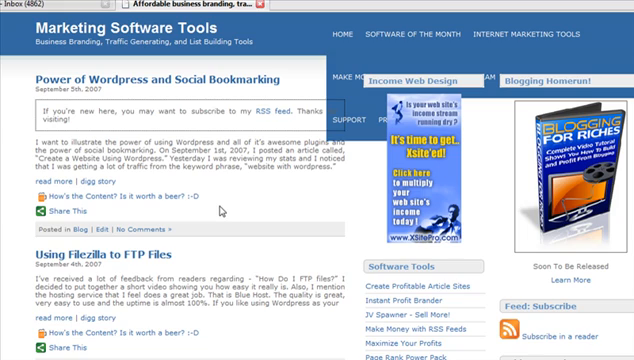
Scroll through the Big Blue preview to see more posts and sidebar tool lists.
scroll("down", 3)
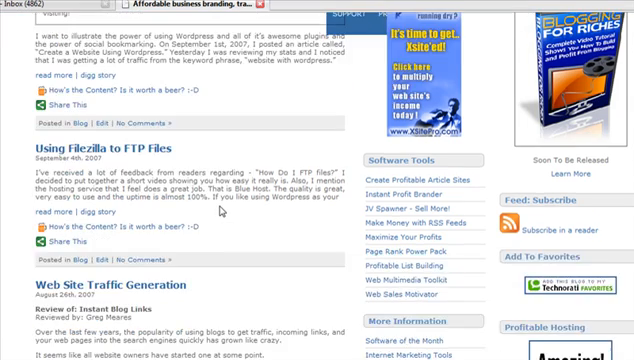
scroll("down", 3)
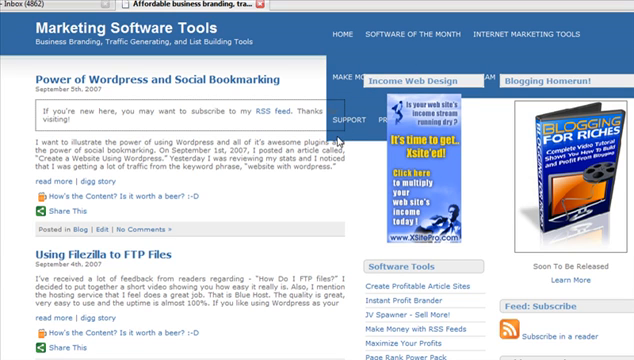
mouse_move(340, 140)
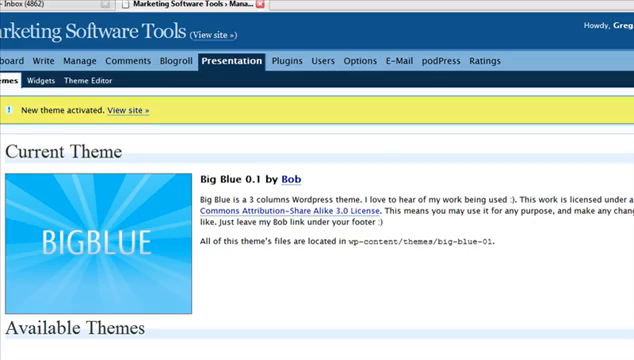
Scroll the Available Themes list and preview another theme.
scroll("down", 3)
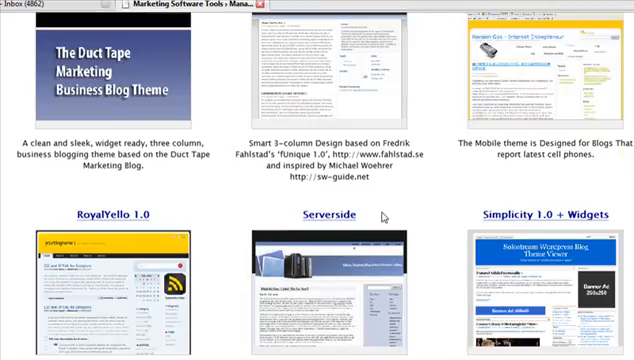
scroll("down", 3)
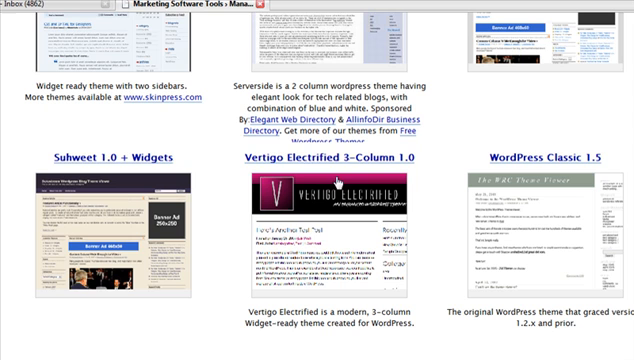
left_click(108, 207)
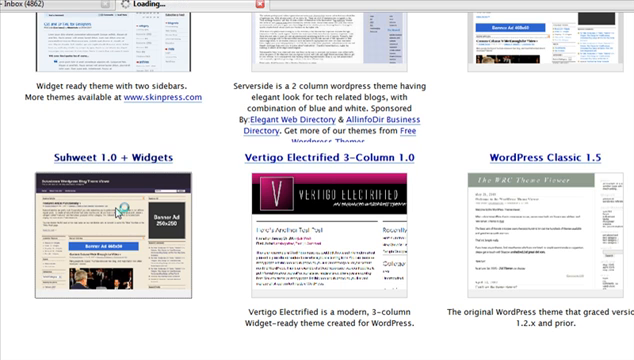